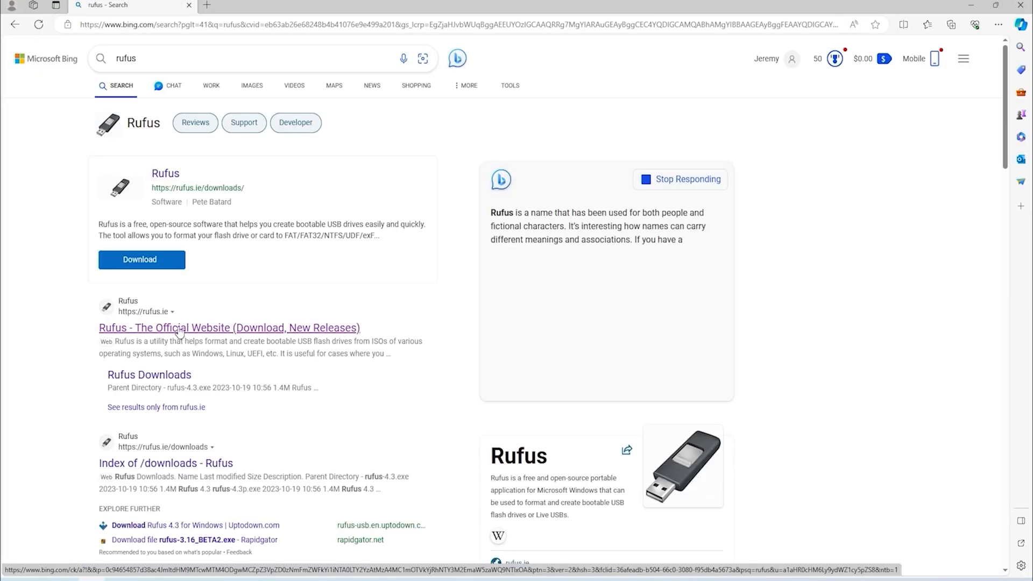
Reach the official Rufus website from the Bing results and download rufus-4.3.exe
click(228, 327)
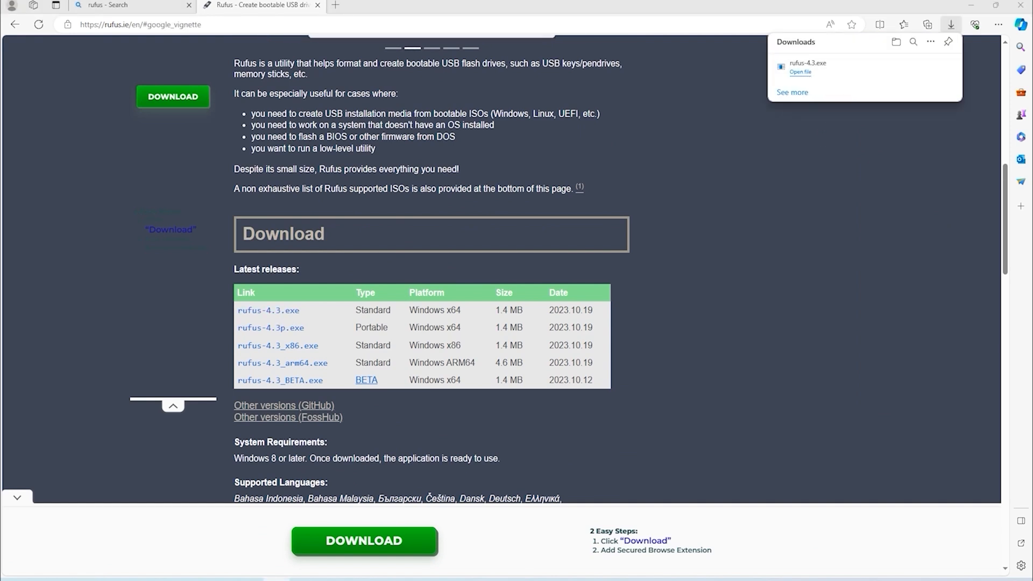
Run the downloaded rufus-4.3.exe so Rufus detects the 32 GB USB disk (D:)
click(801, 71)
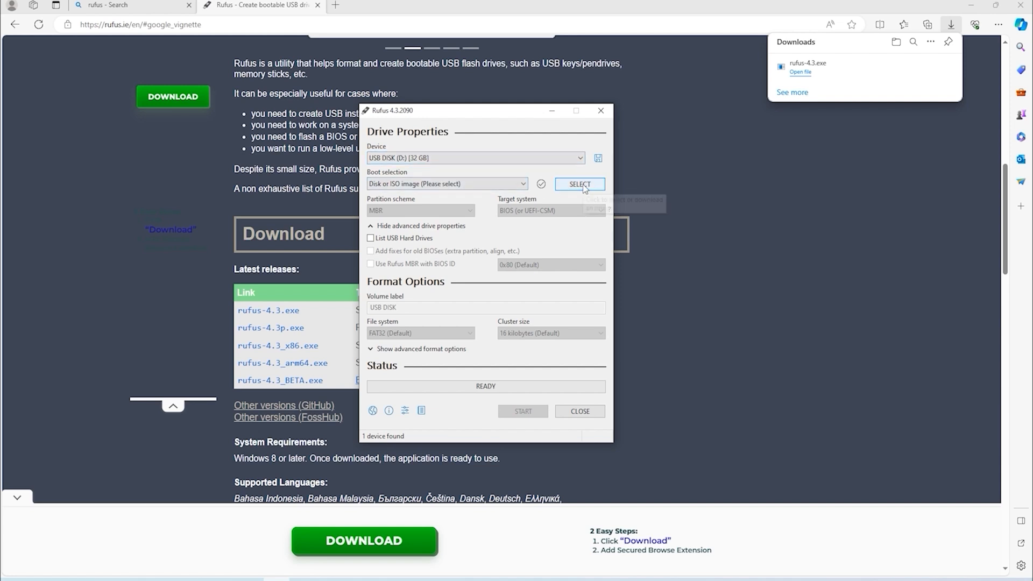
Load SERVER_EVAL_x64FRE_en-us.iso and begin writing it to the 32 GB USB disk
click(578, 184)
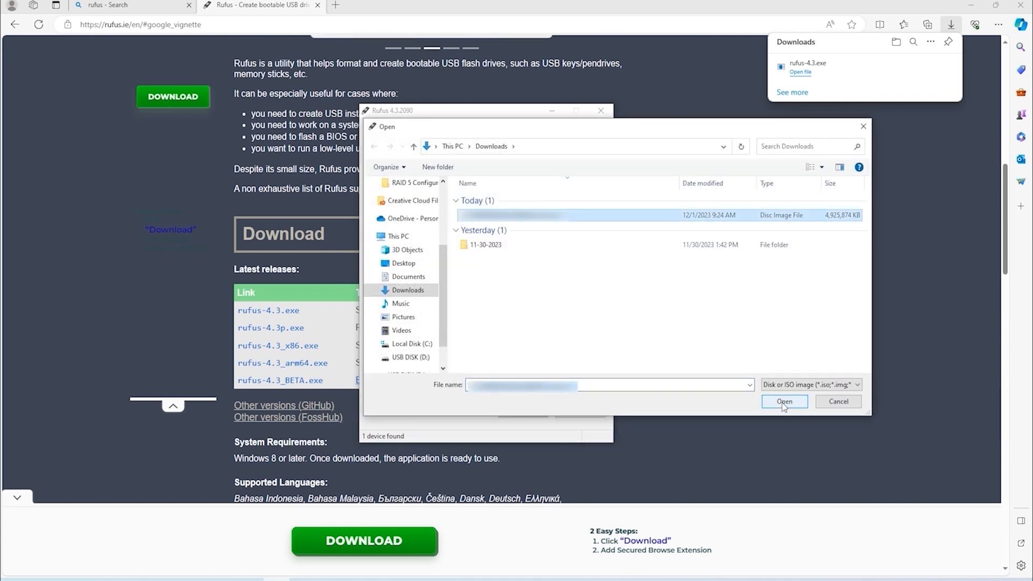
click(782, 401)
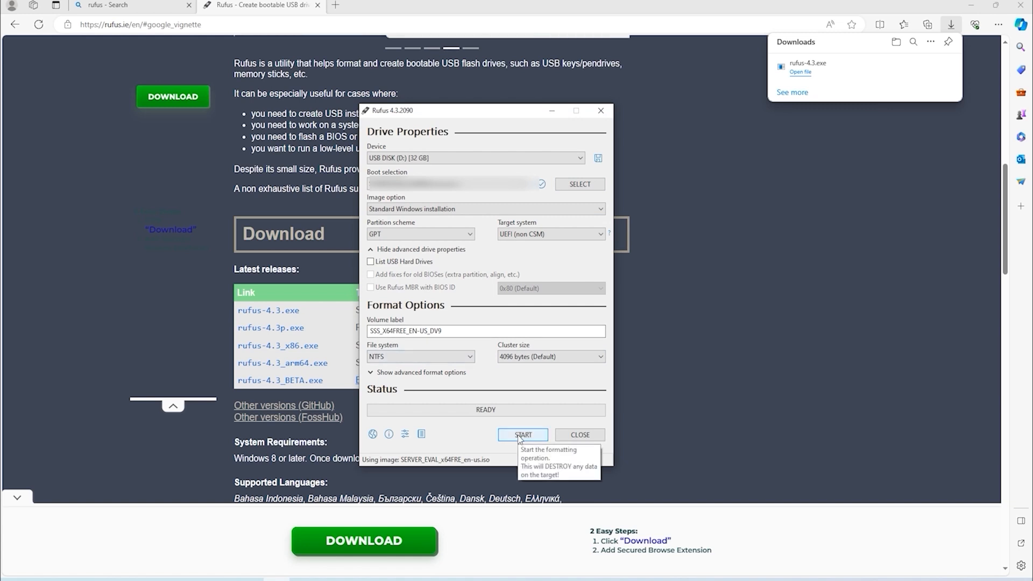
click(523, 433)
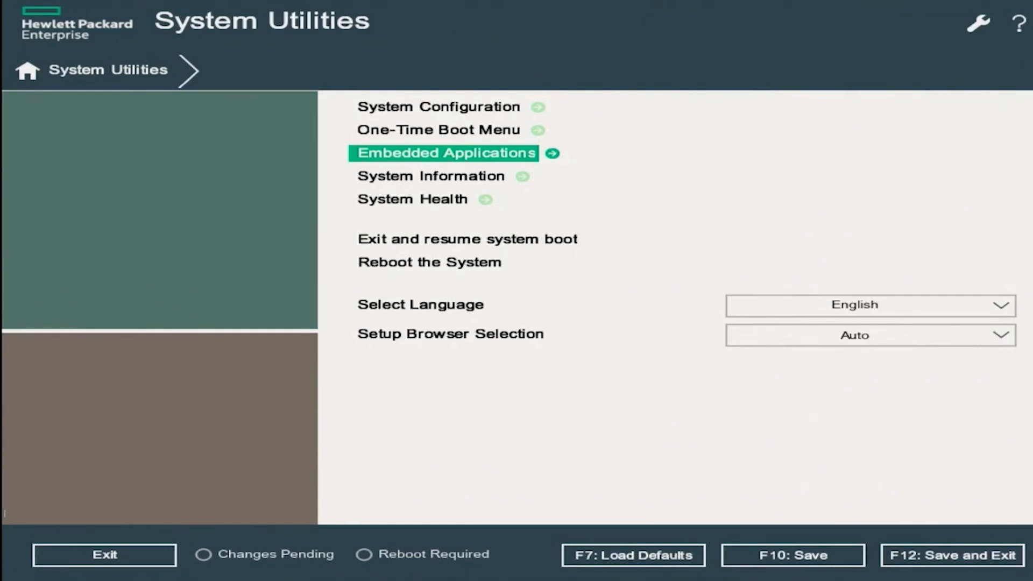
Navigate Embedded Applications > Firmware Update to the System ROM page showing U32 v2.78
click(445, 151)
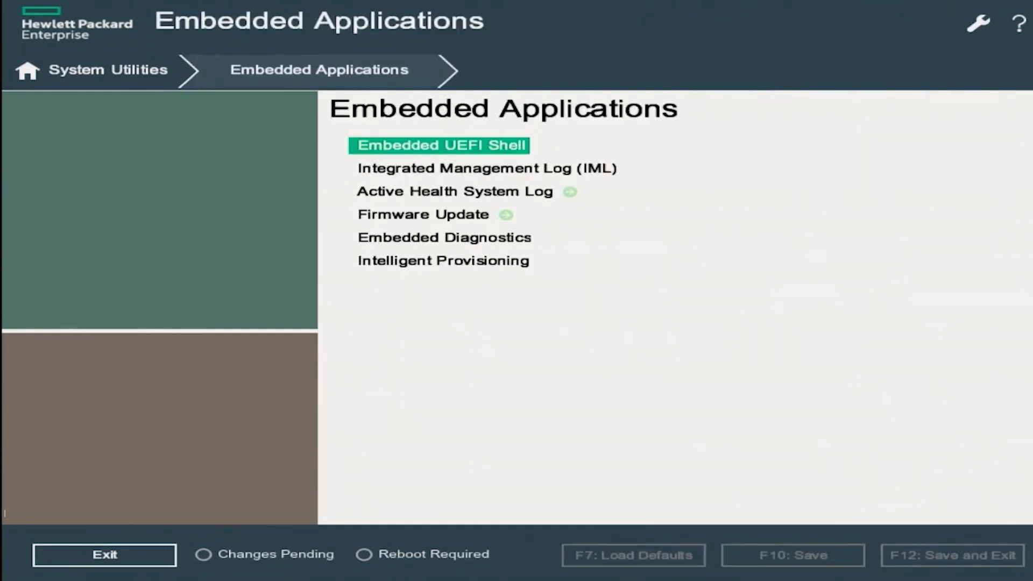
click(424, 214)
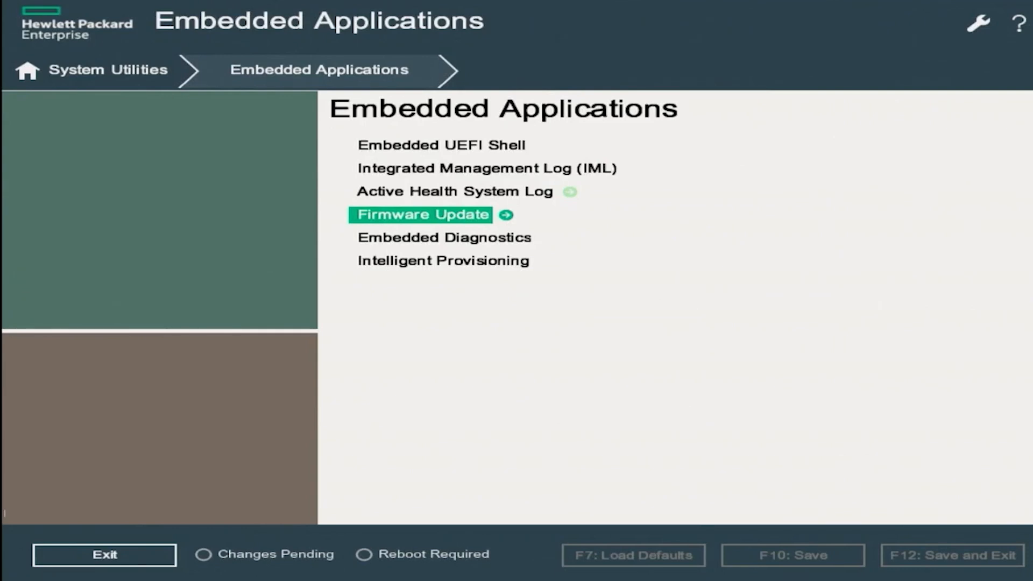
click(421, 214)
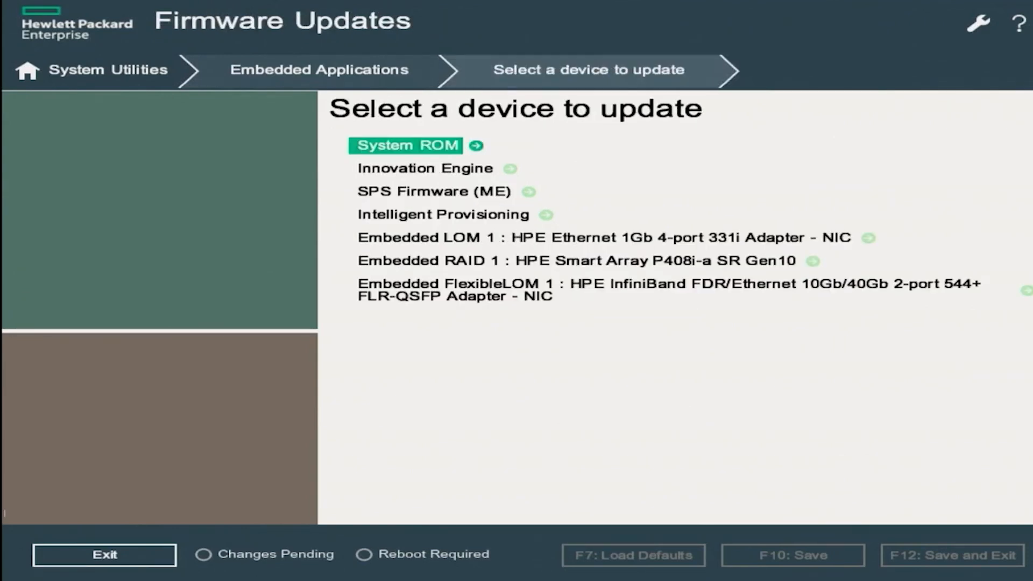
click(410, 145)
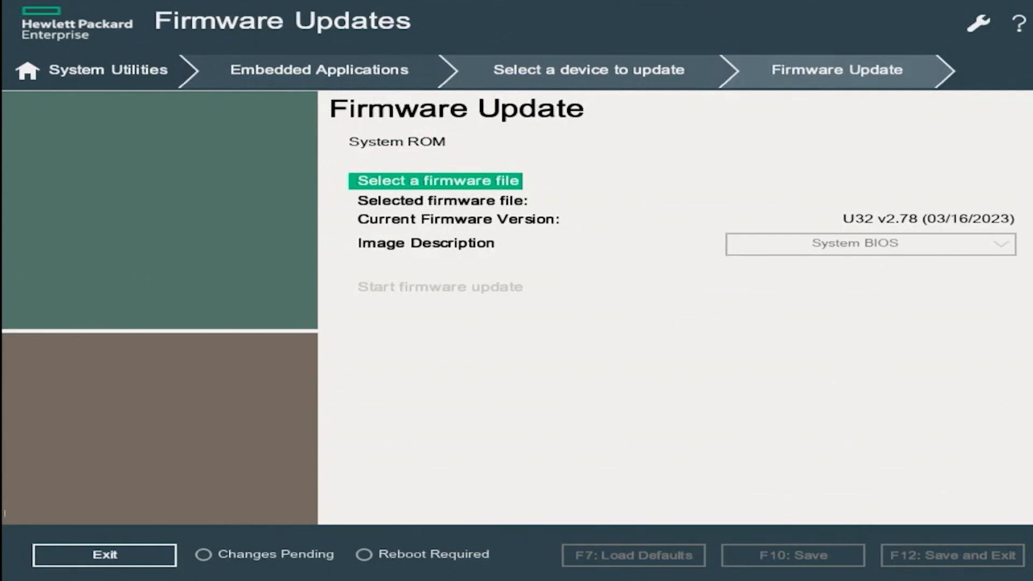
Choose U32_2.80_04_20_2023.signed (1).flash from the USB disk as the System ROM firmware file
click(436, 180)
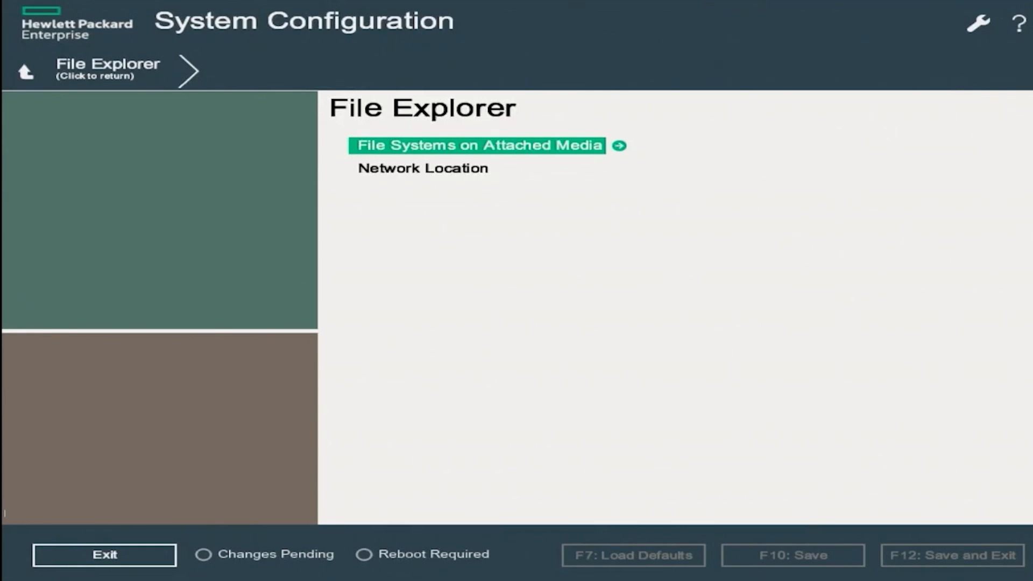
click(478, 145)
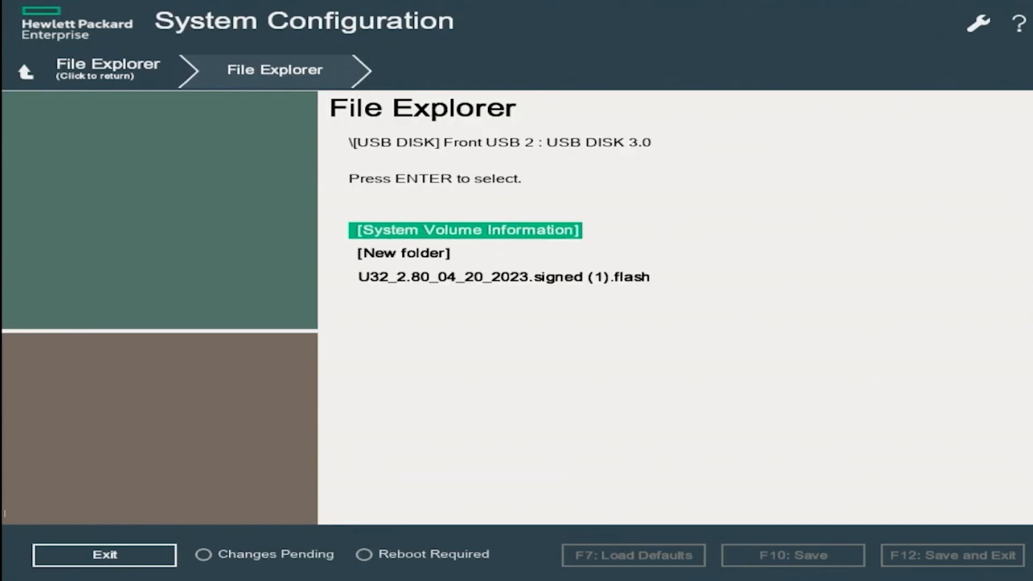
key(Down)
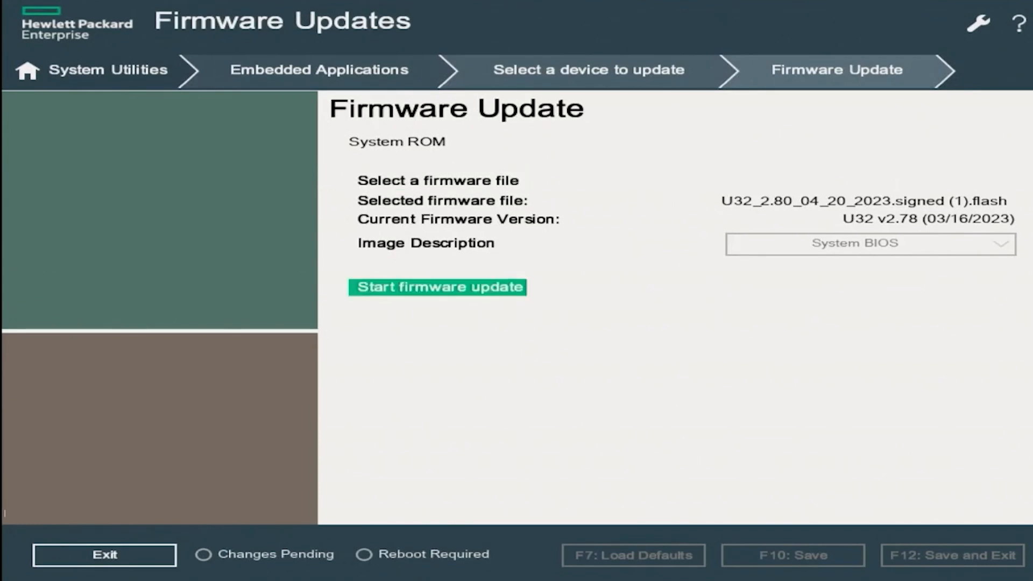
Flash the System ROM with the selected file and acknowledge the successful completion
click(436, 286)
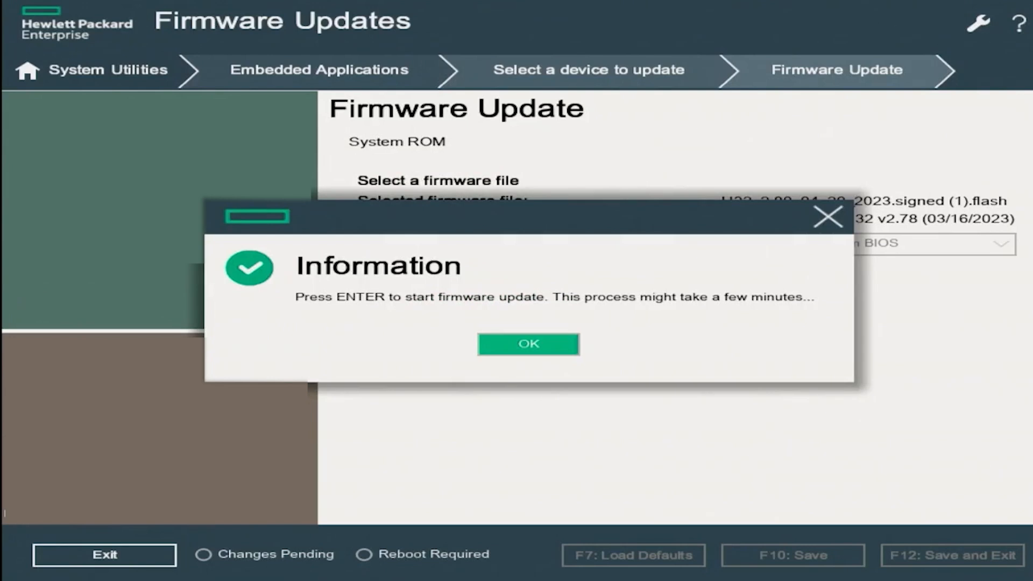
click(527, 344)
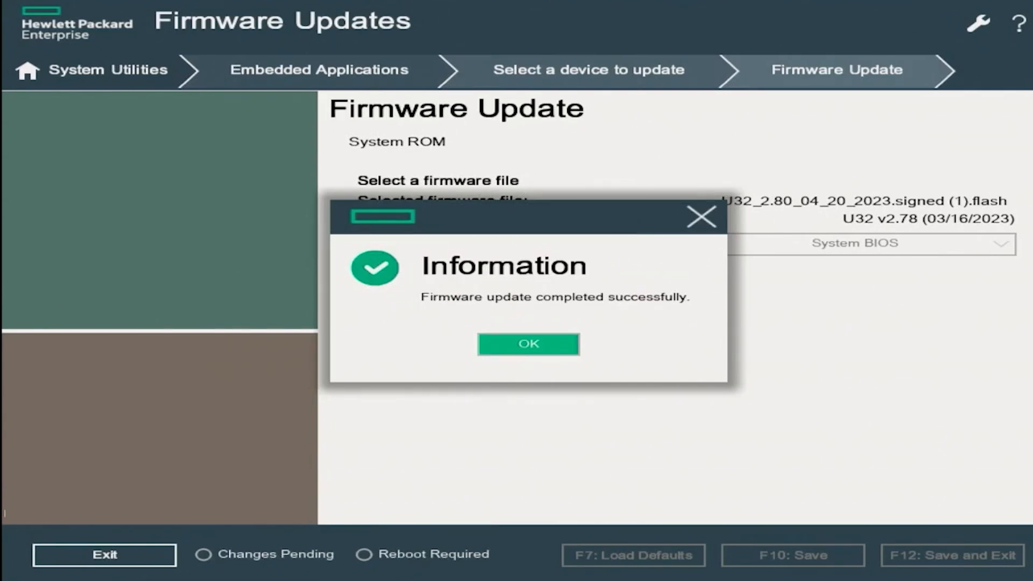
click(527, 344)
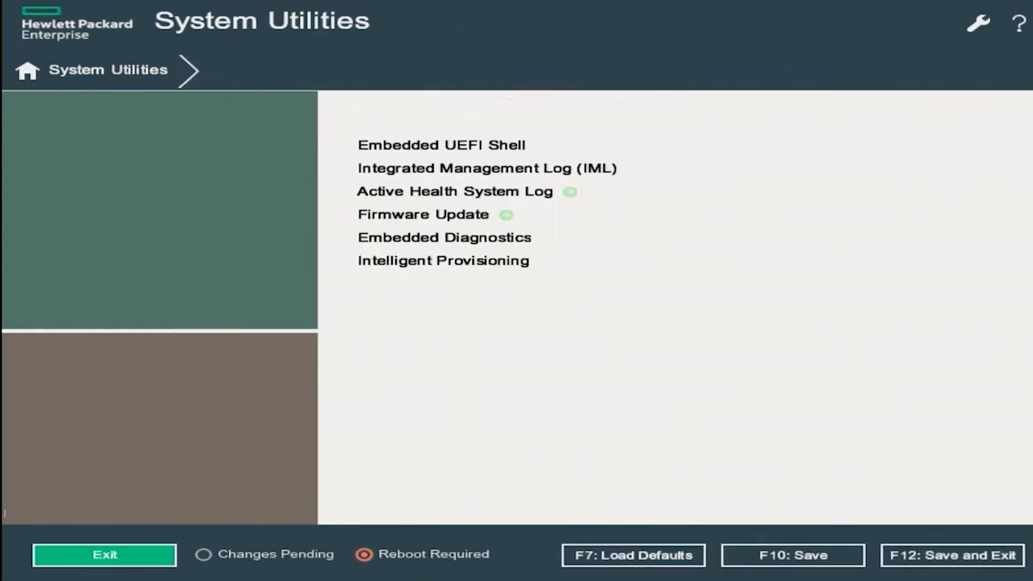
Exit System Utilities and reboot the server so firmware U32 v2.80 takes effect
click(104, 554)
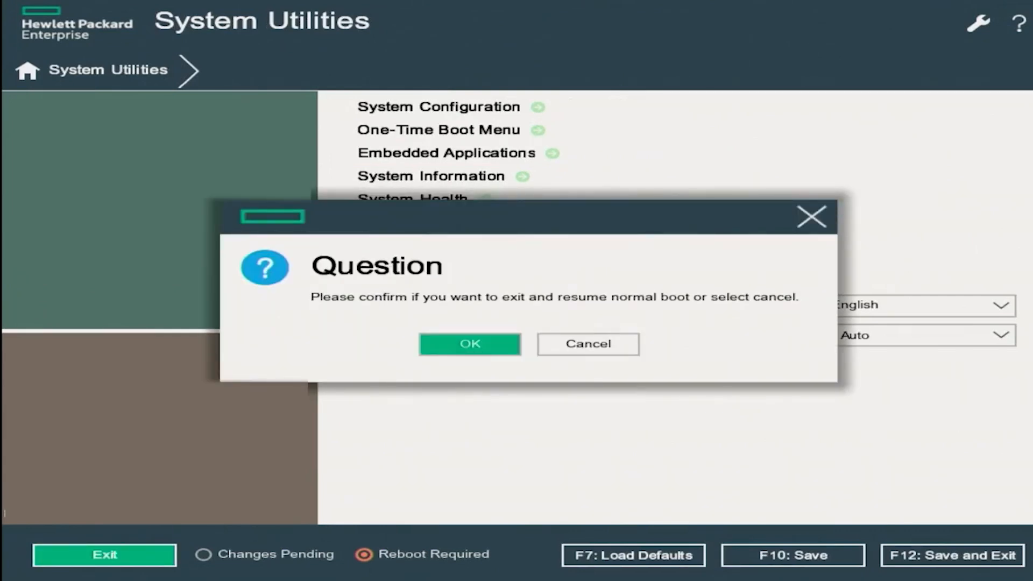
click(469, 344)
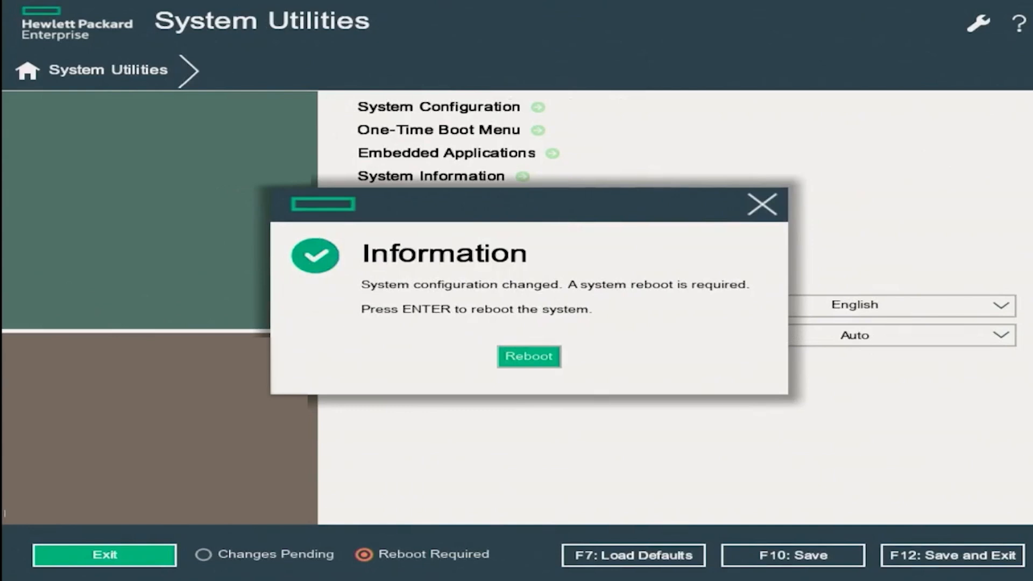
click(527, 356)
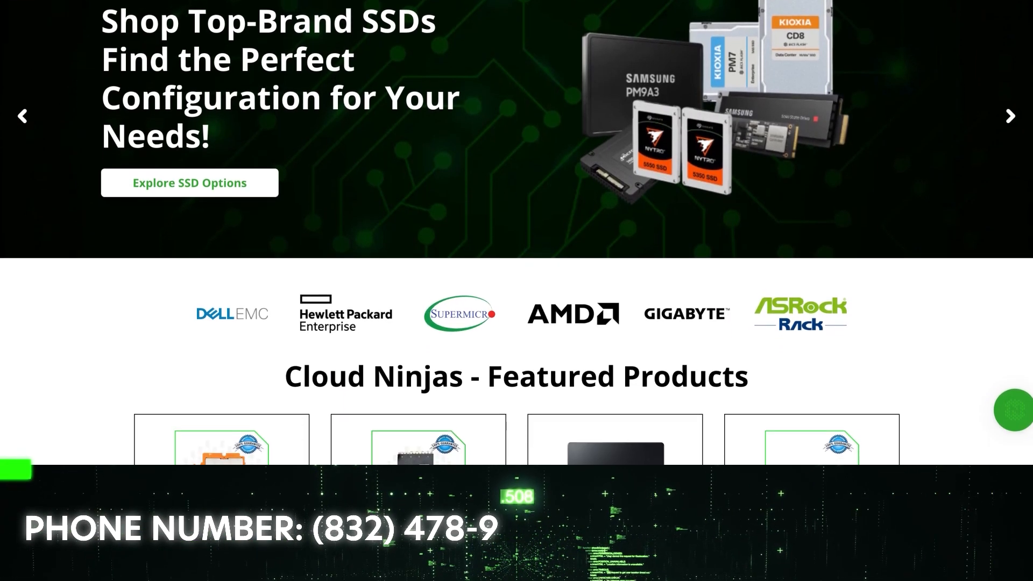
scroll(down, 3)
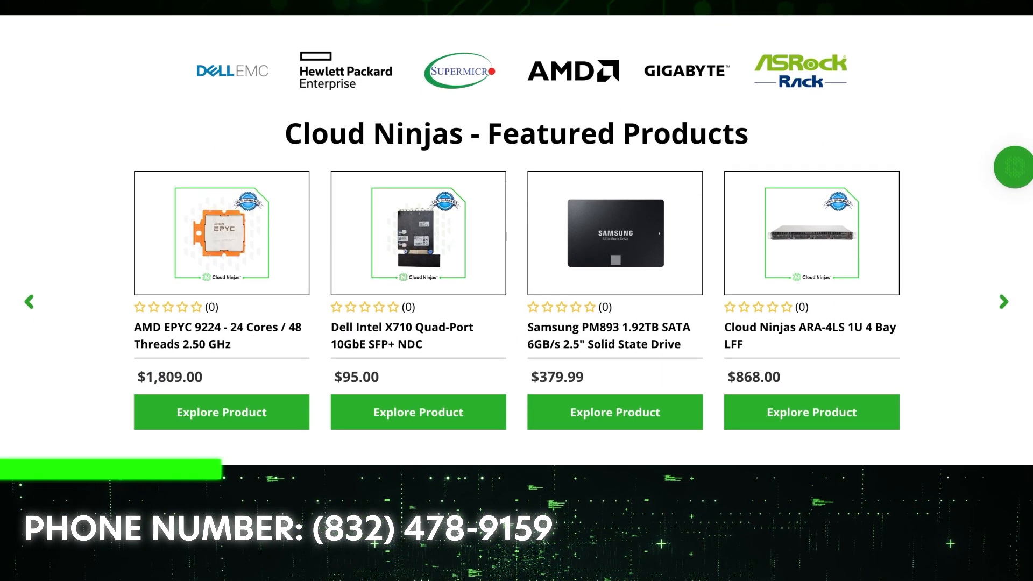
scroll(down, 3)
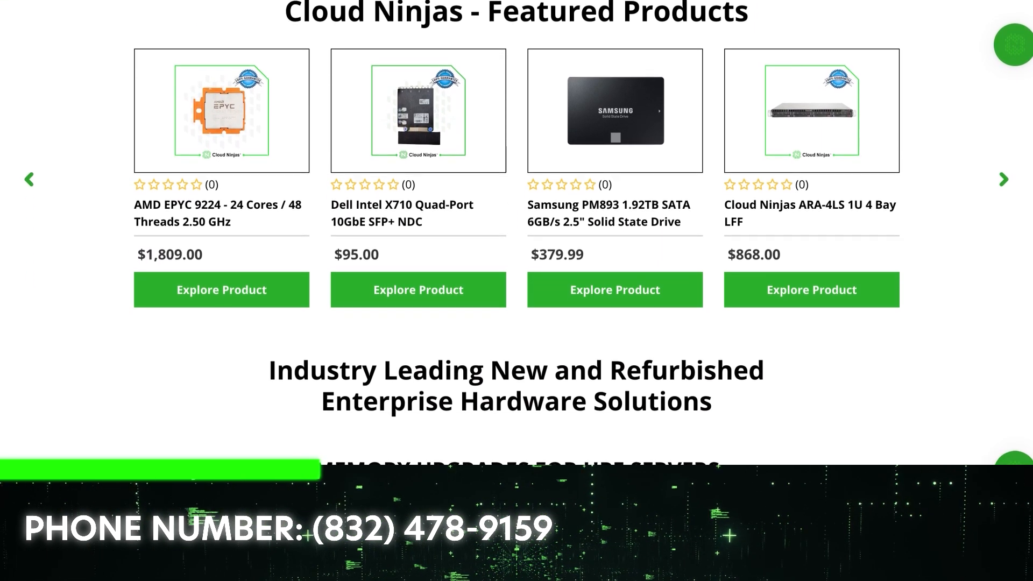
scroll(down, 3)
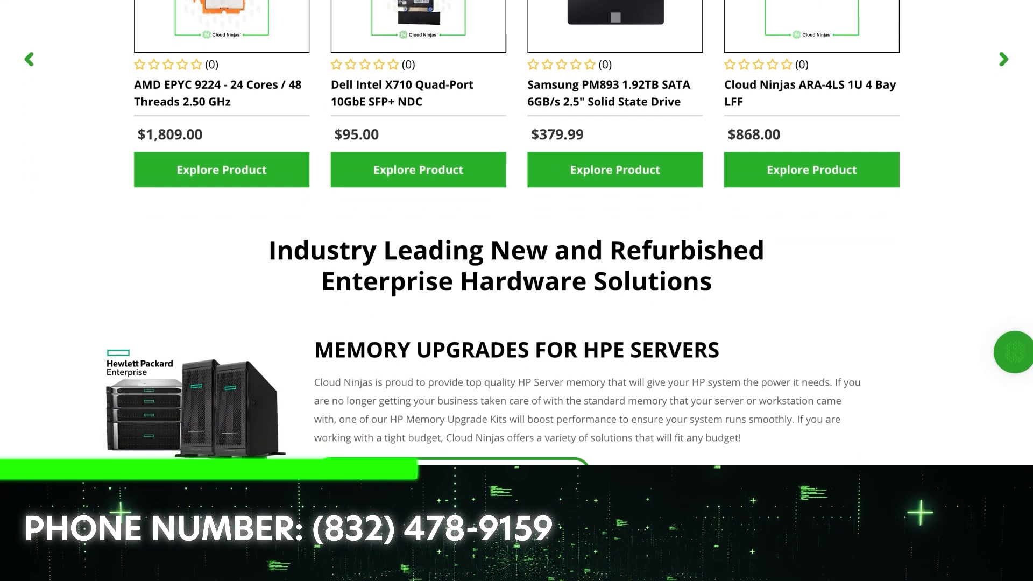
scroll(down, 3)
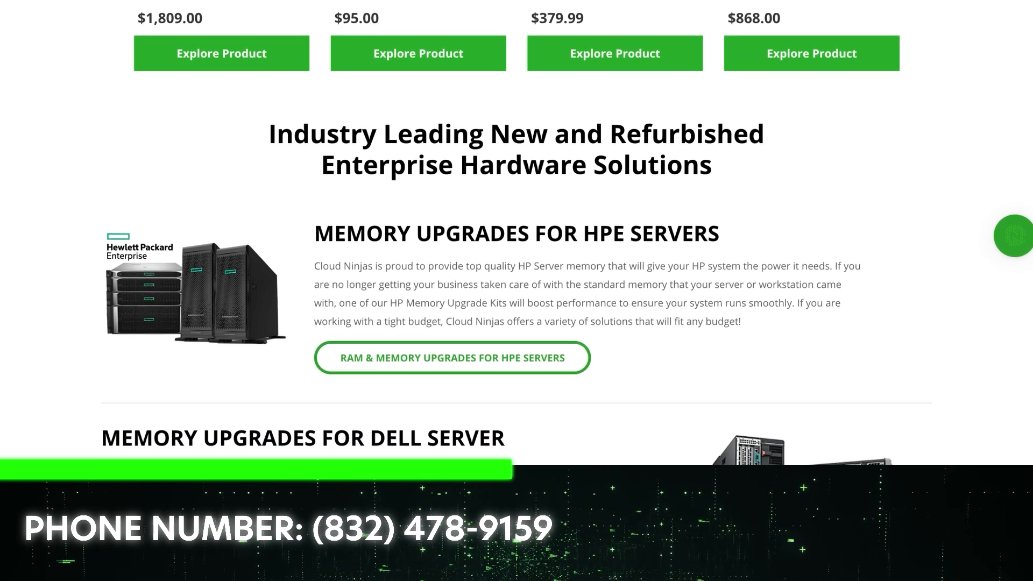
scroll(down, 3)
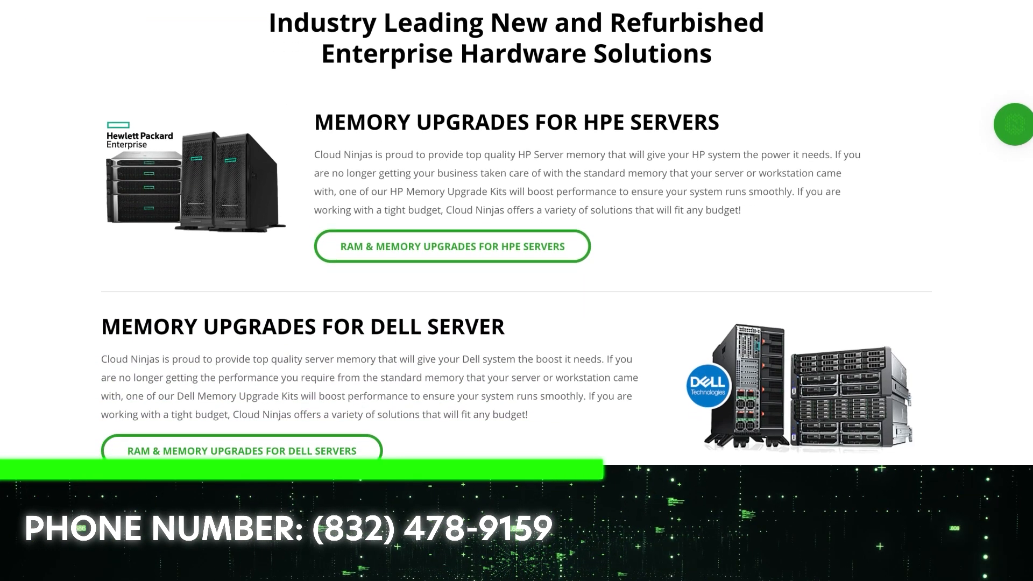
scroll(down, 3)
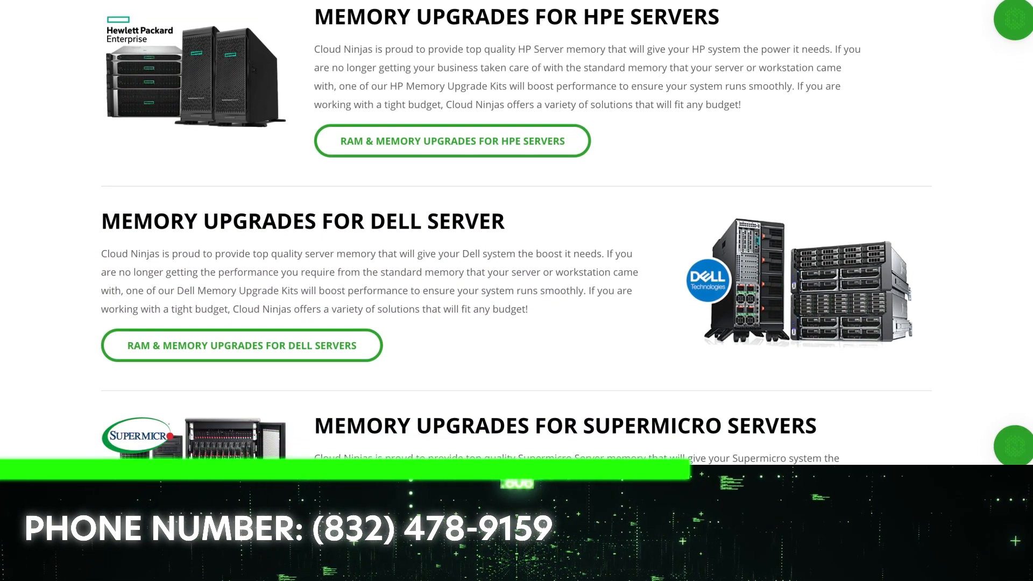
scroll(down, 3)
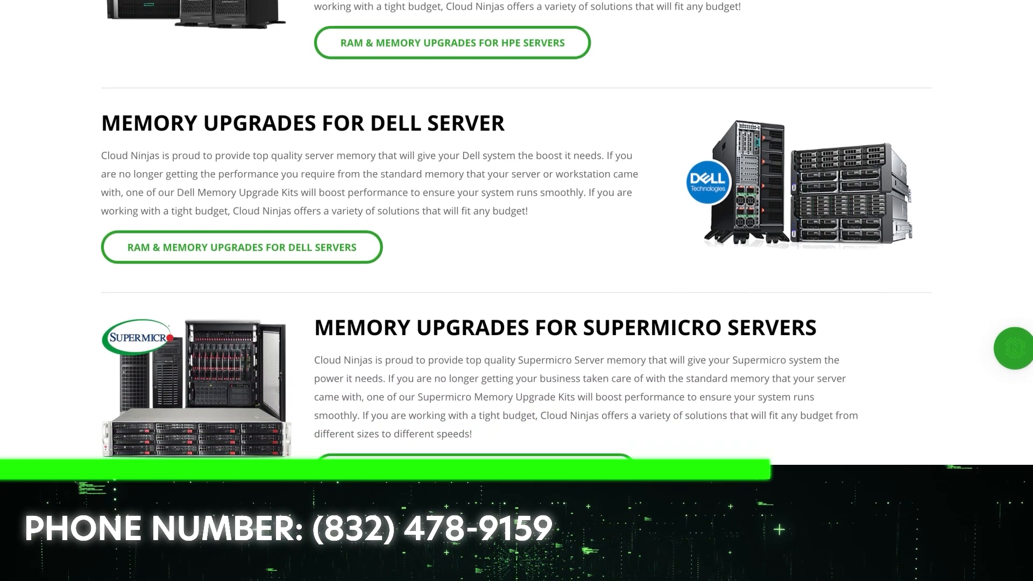
scroll(down, 3)
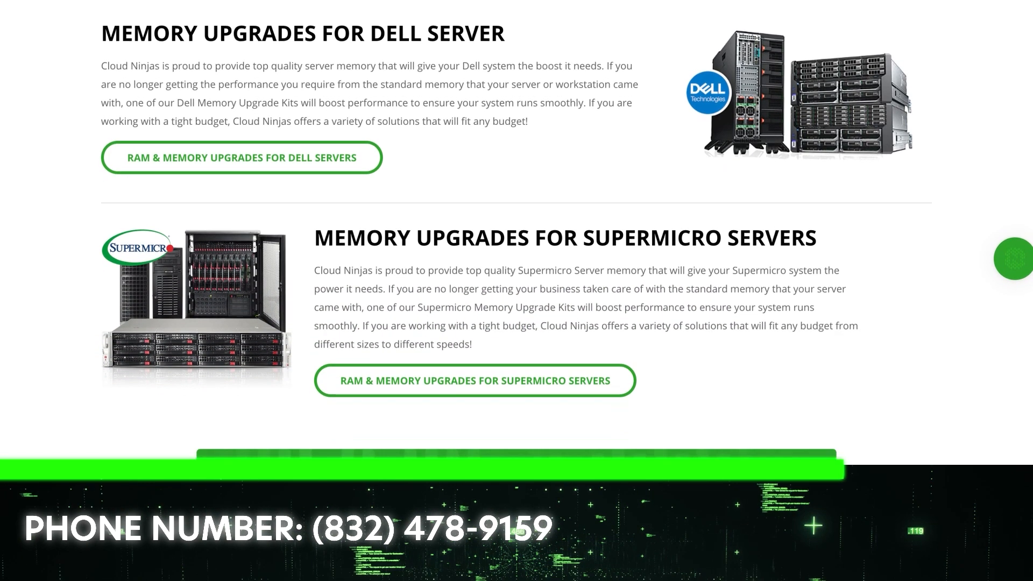
scroll(down, 3)
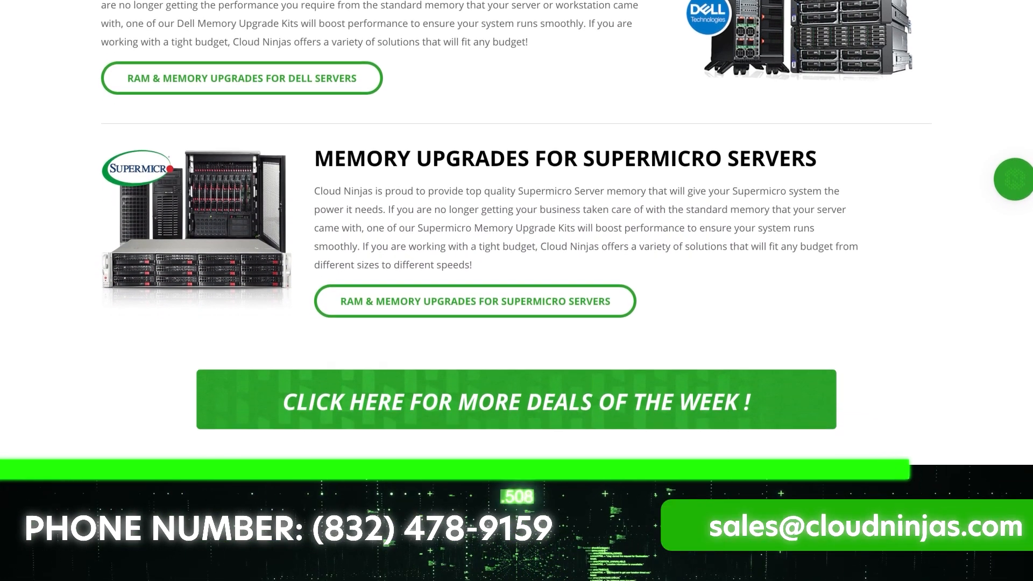
scroll(down, 3)
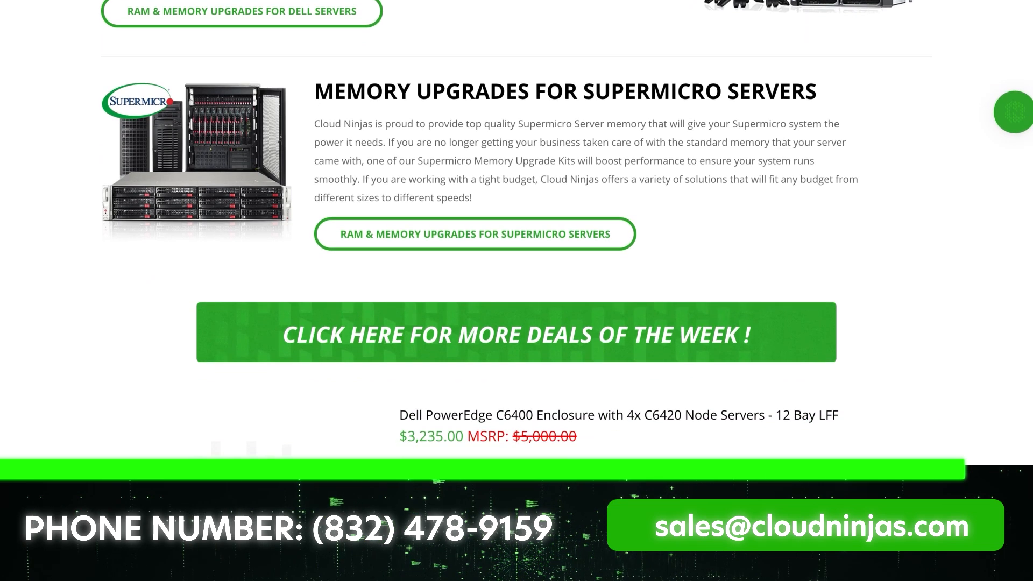
scroll(down, 3)
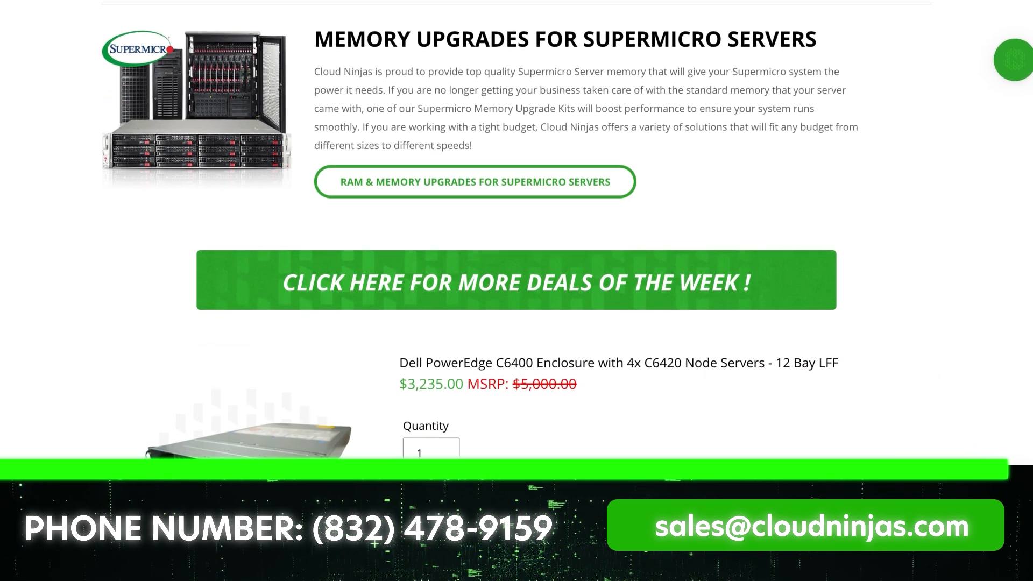
scroll(down, 3)
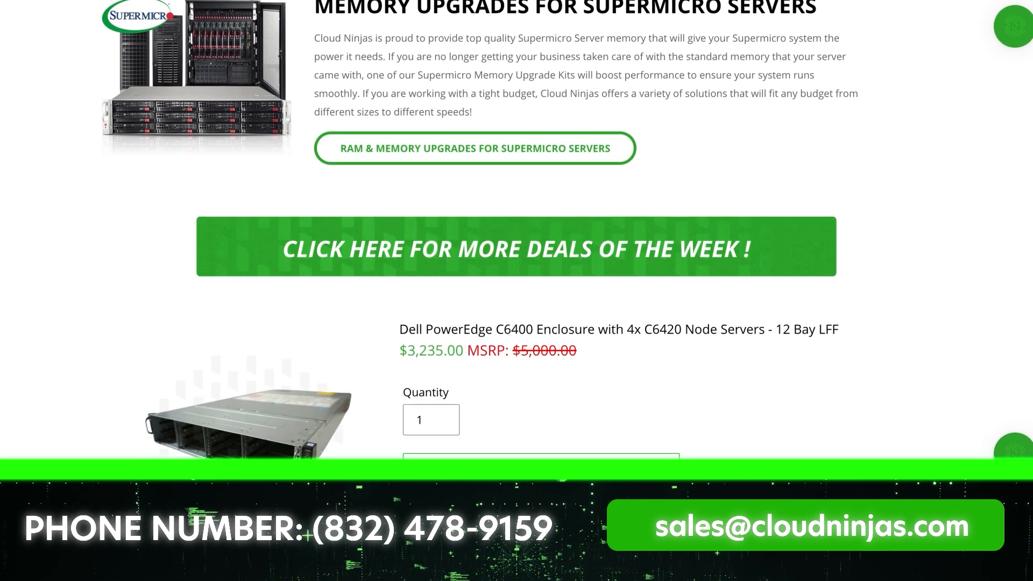